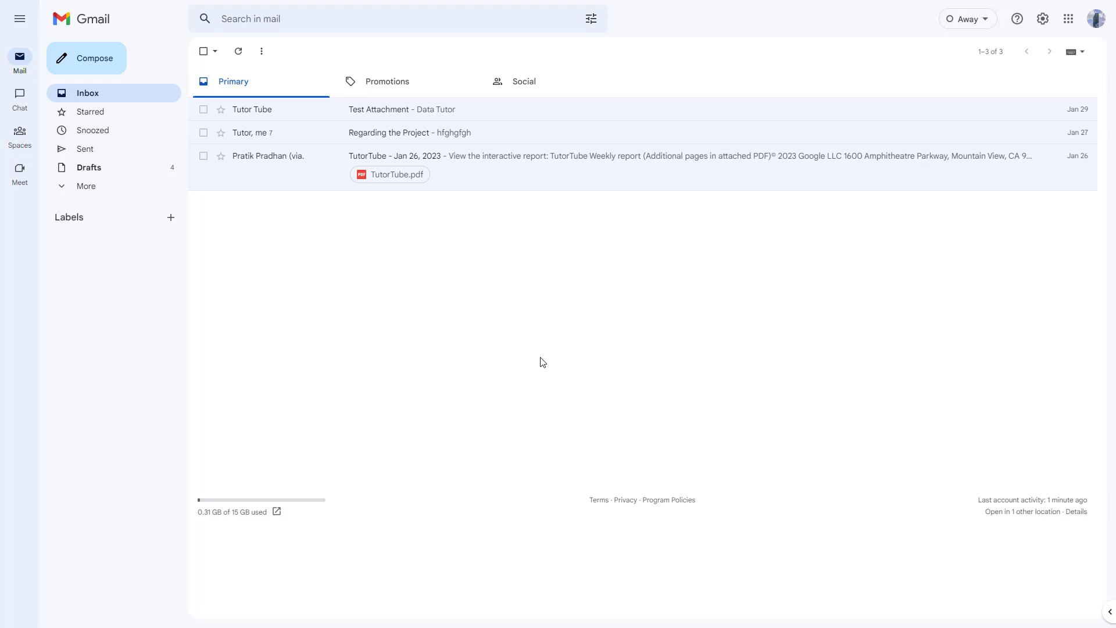
mouse_move(453, 359)
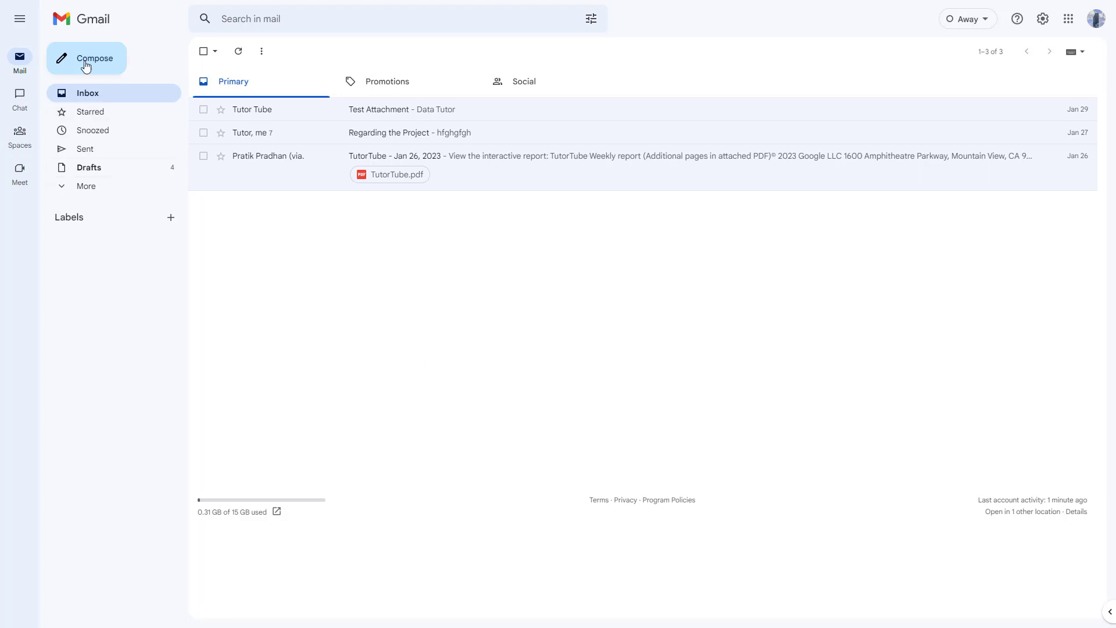
Start a new message and expand its compose window to full view
left_click(86, 58)
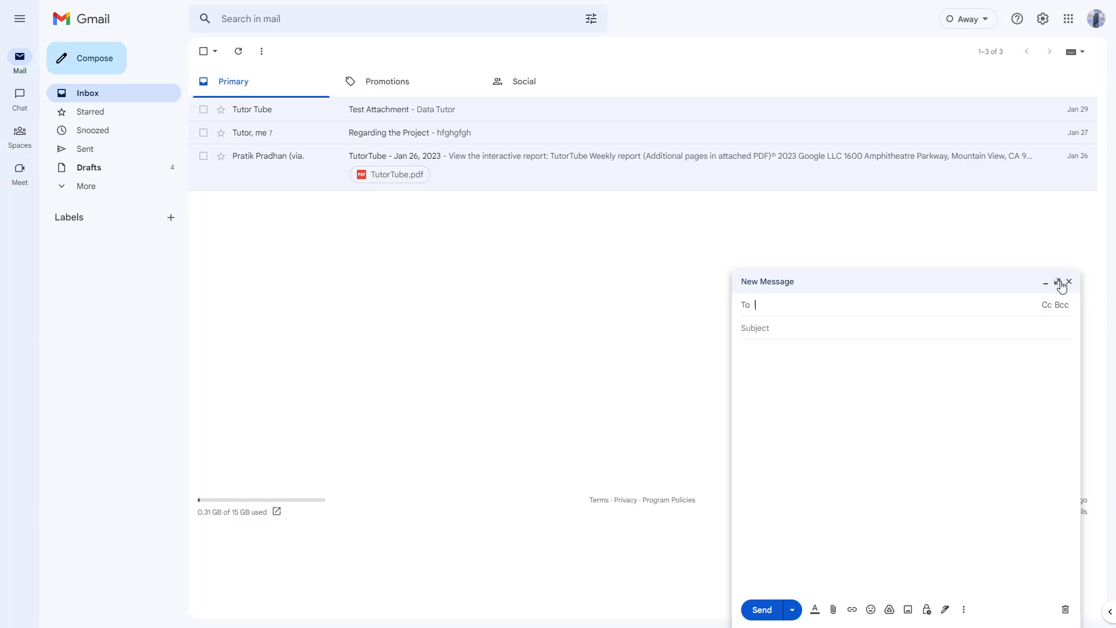
left_click(1059, 282)
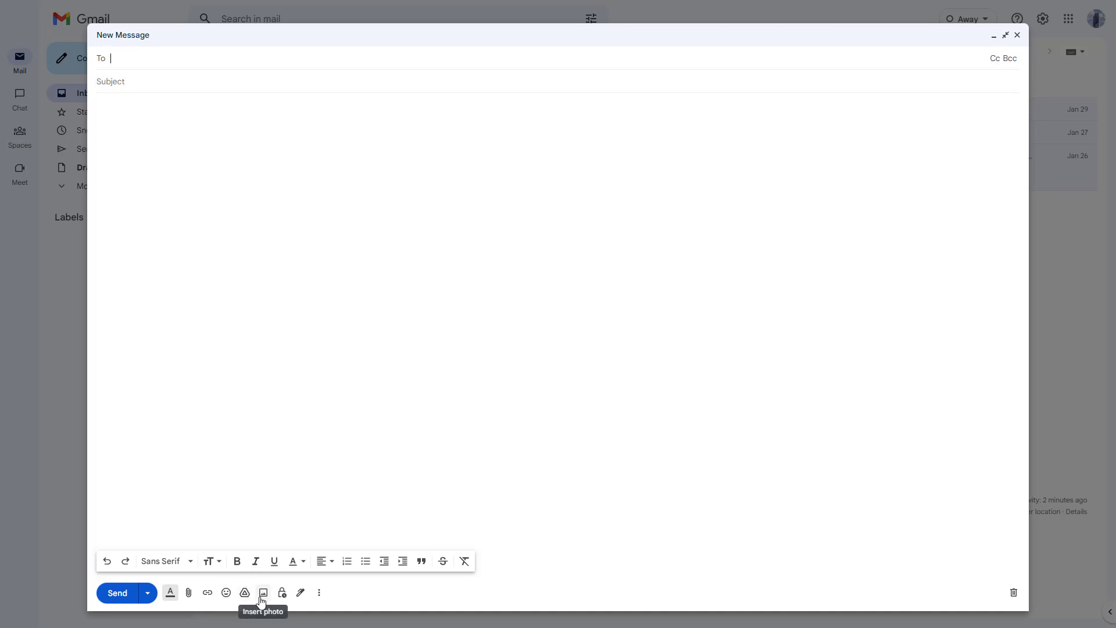
Browse the Albums and Web Address options, then select the March 26, 2019 sunset photo
left_click(263, 592)
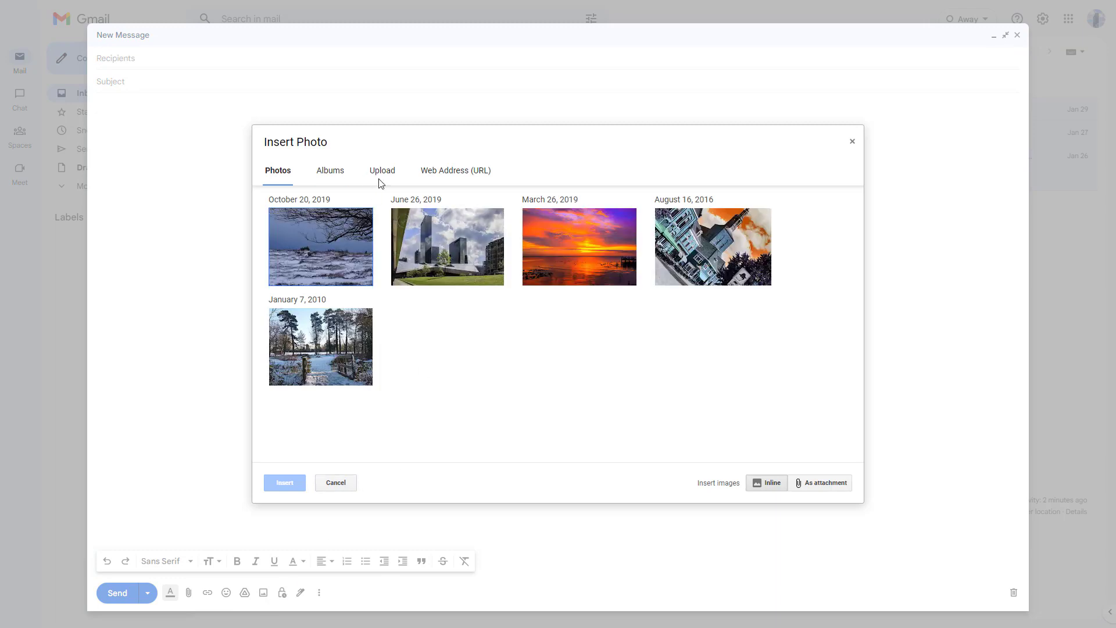
left_click(330, 170)
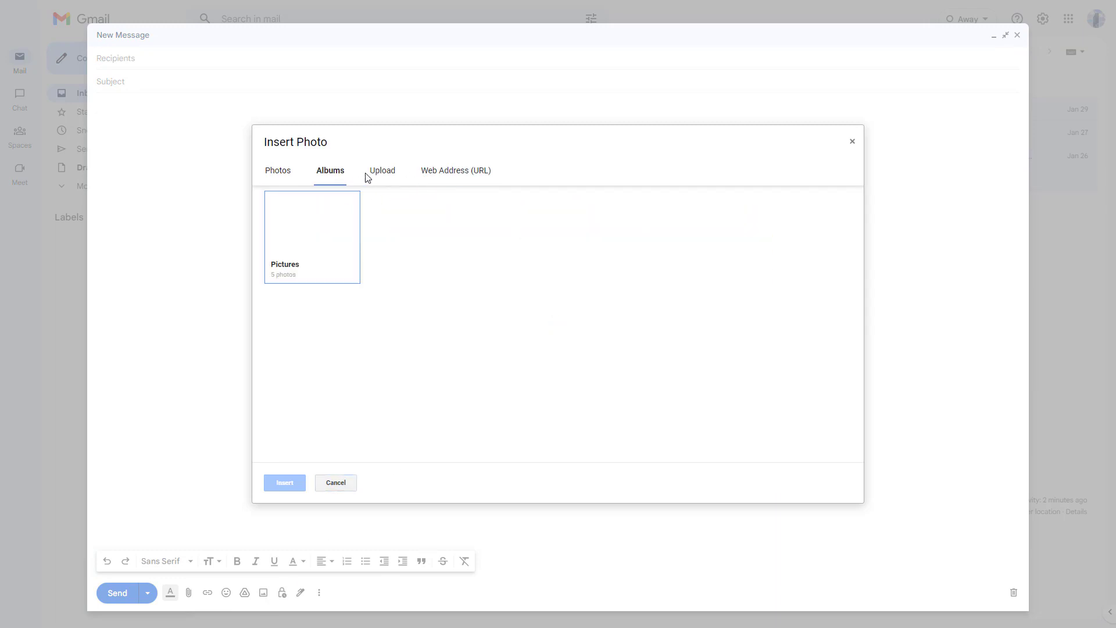
left_click(383, 170)
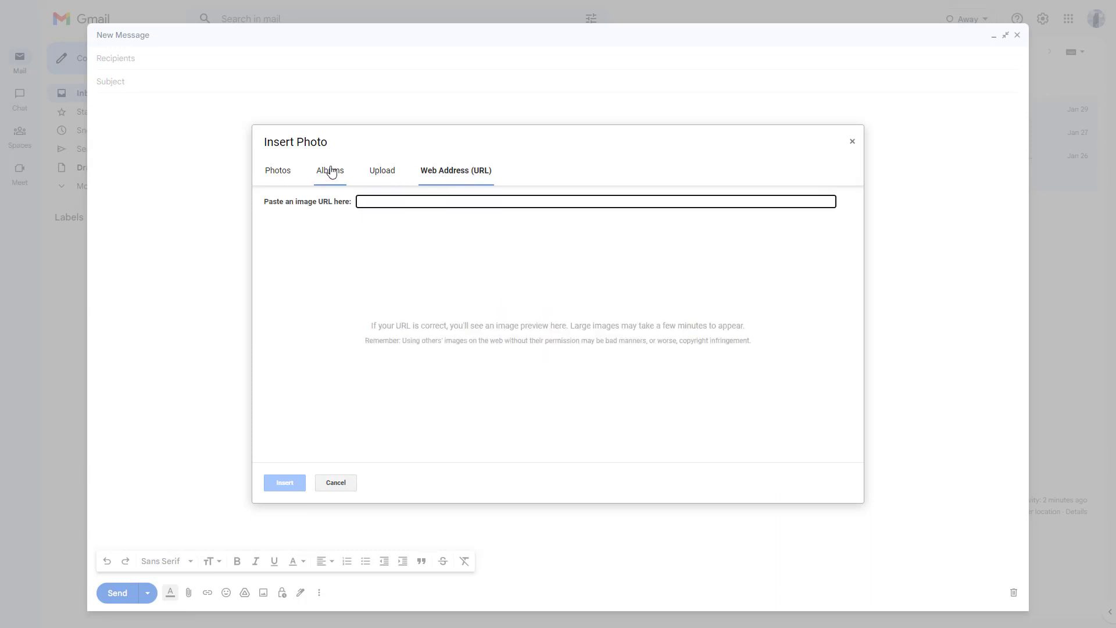
left_click(278, 171)
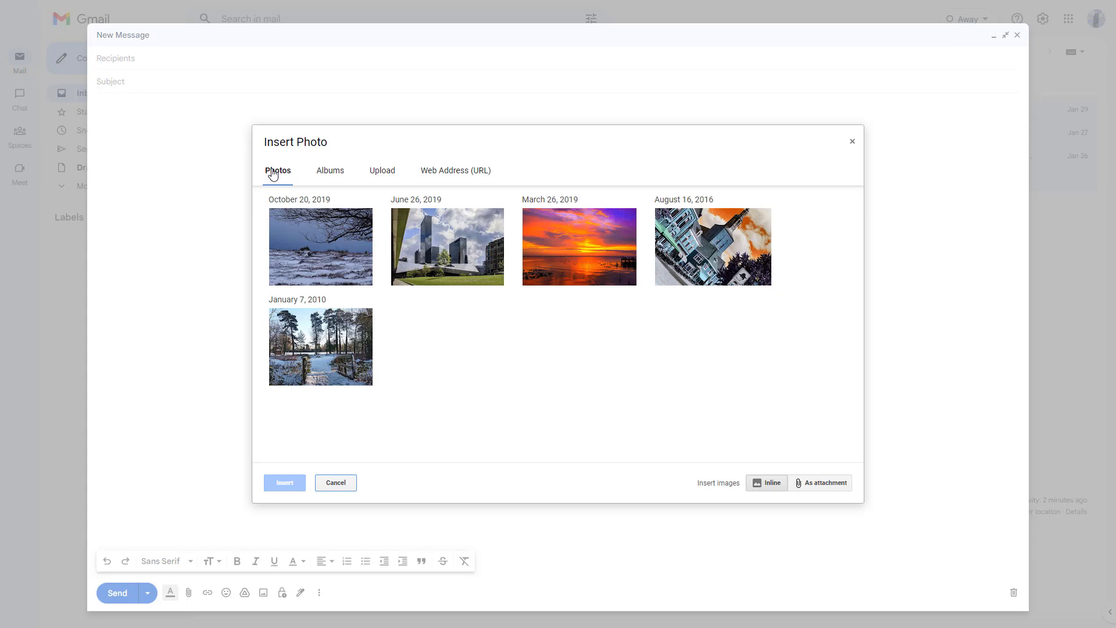
left_click(320, 347)
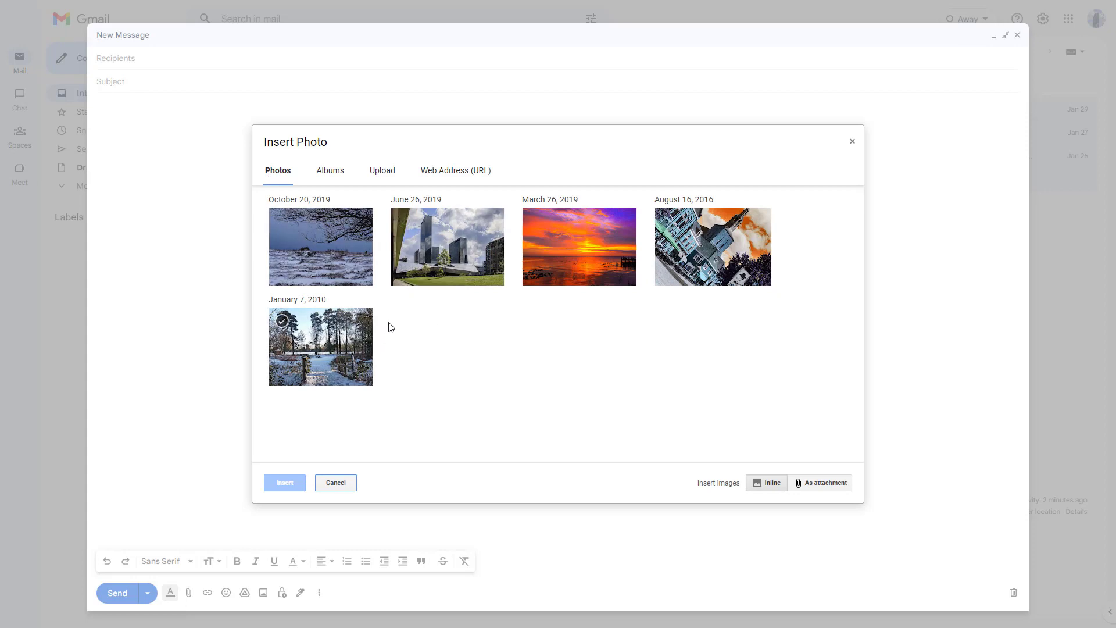
left_click(580, 246)
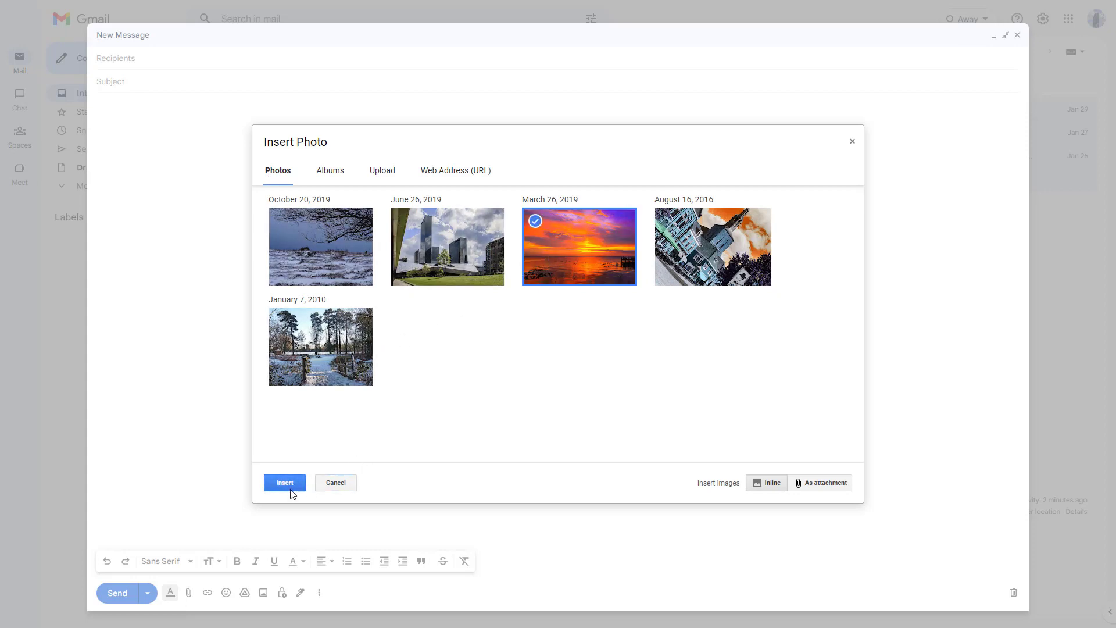
Insert the sunset photo inline and enlarge it to over half the message width
left_click(285, 483)
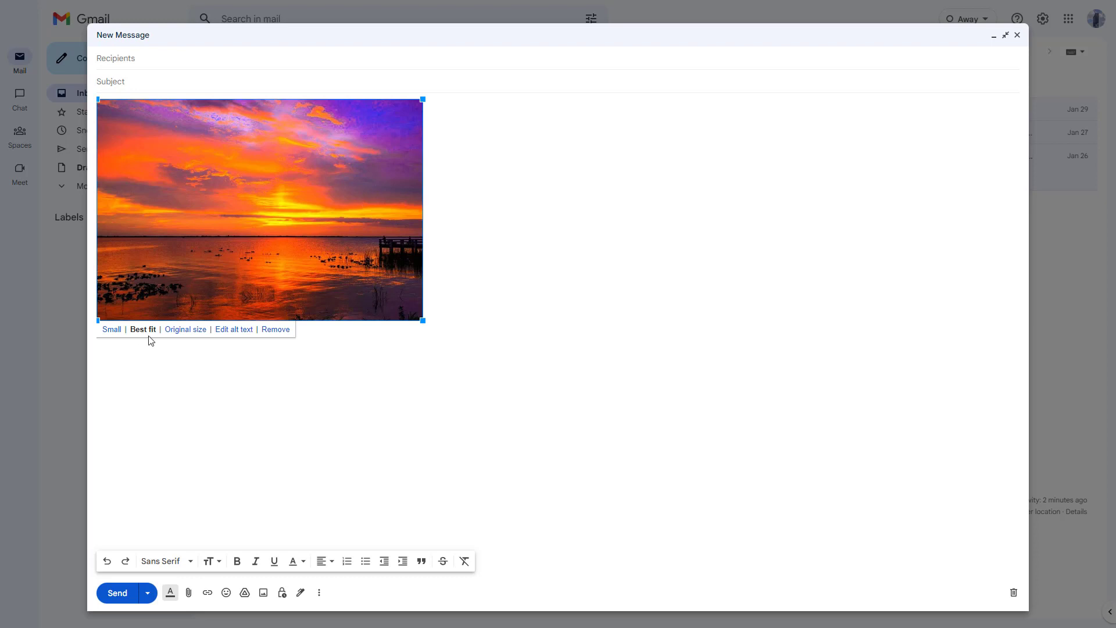
mouse_move(427, 319)
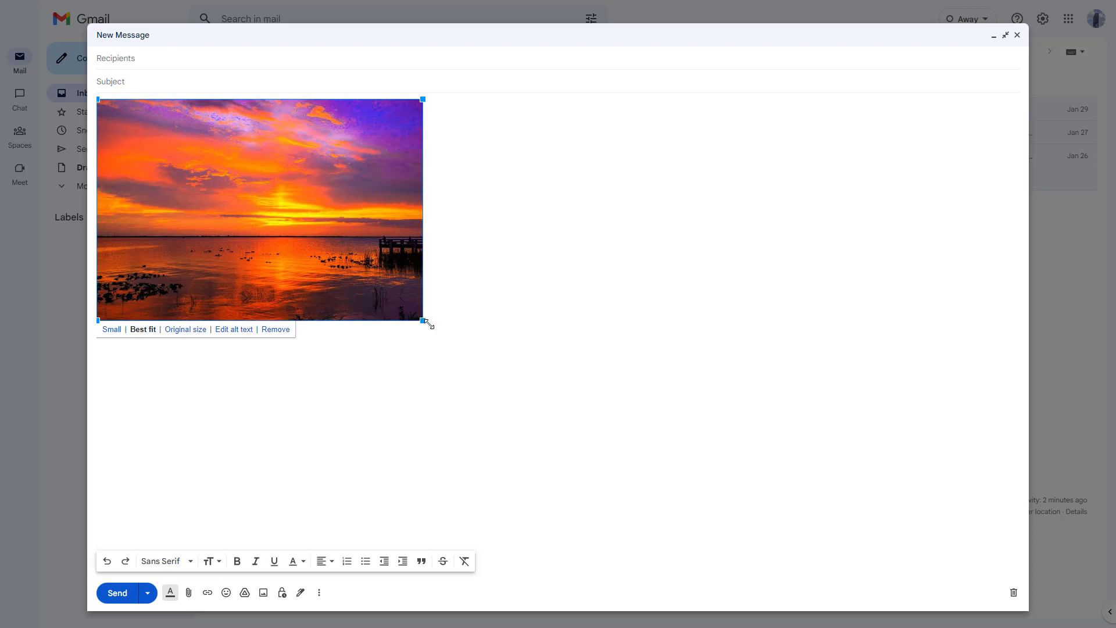
left_click_drag(424, 321, 428, 324)
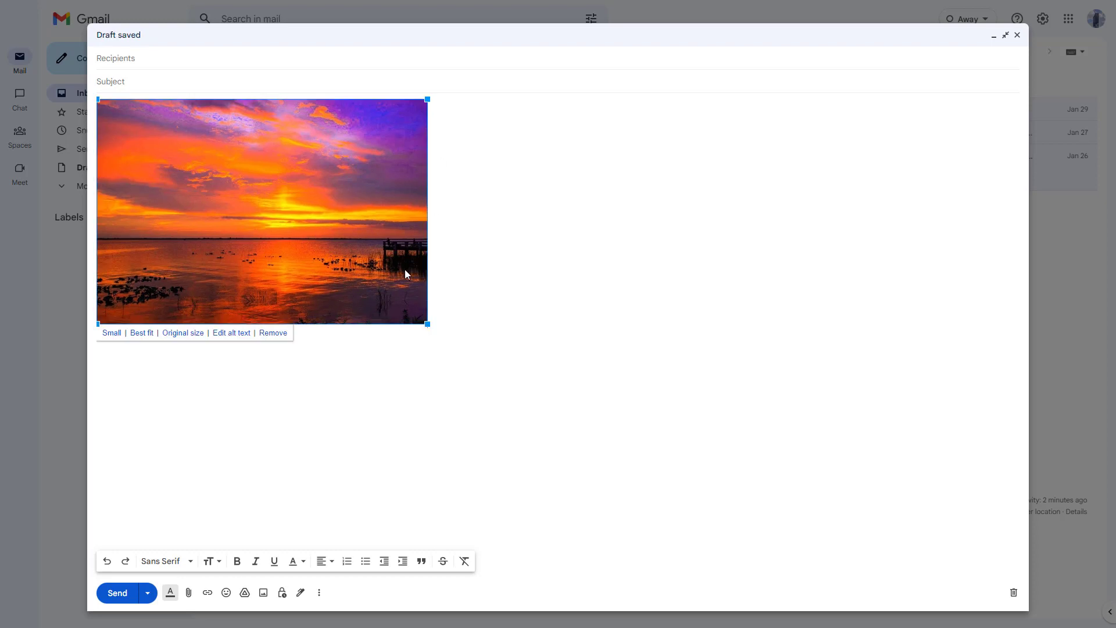
left_click_drag(427, 324, 547, 405)
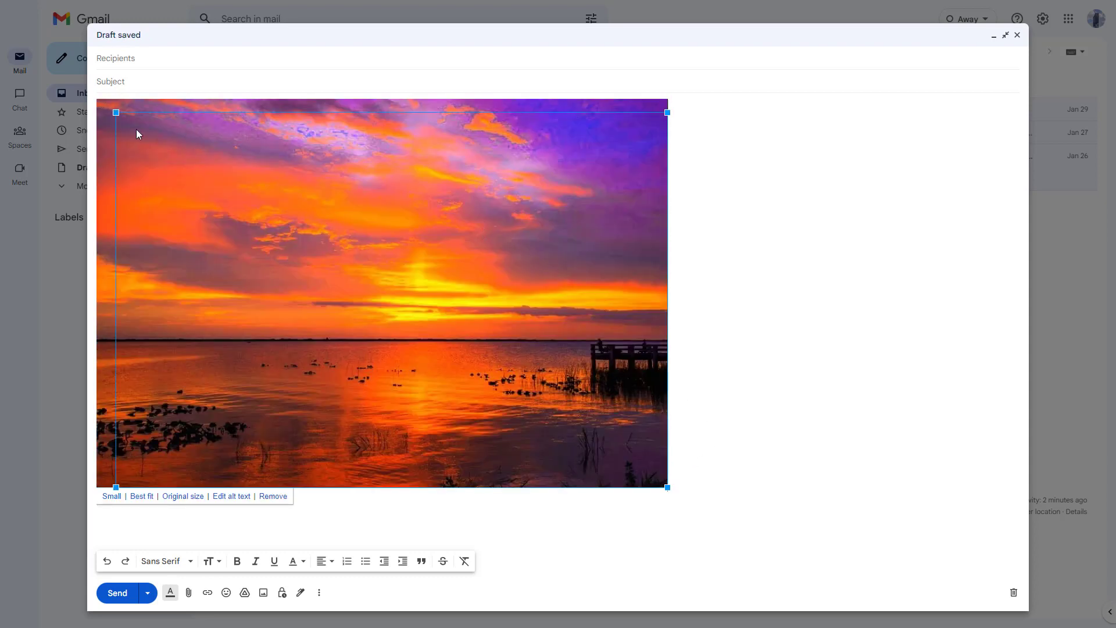
left_click_drag(666, 487, 606, 445)
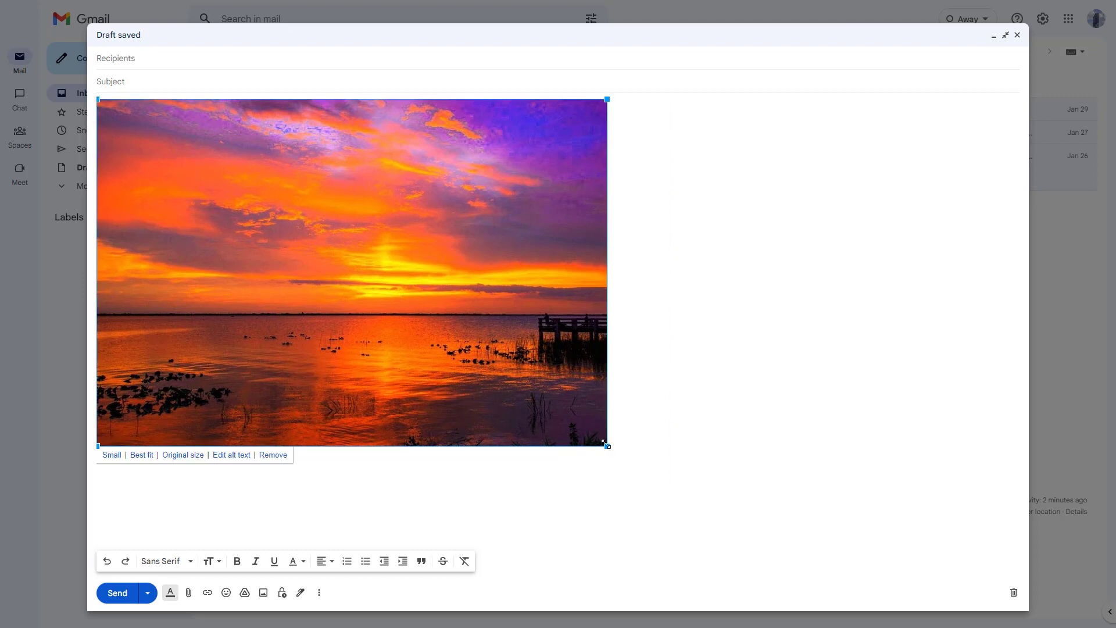
left_click_drag(605, 444, 691, 504)
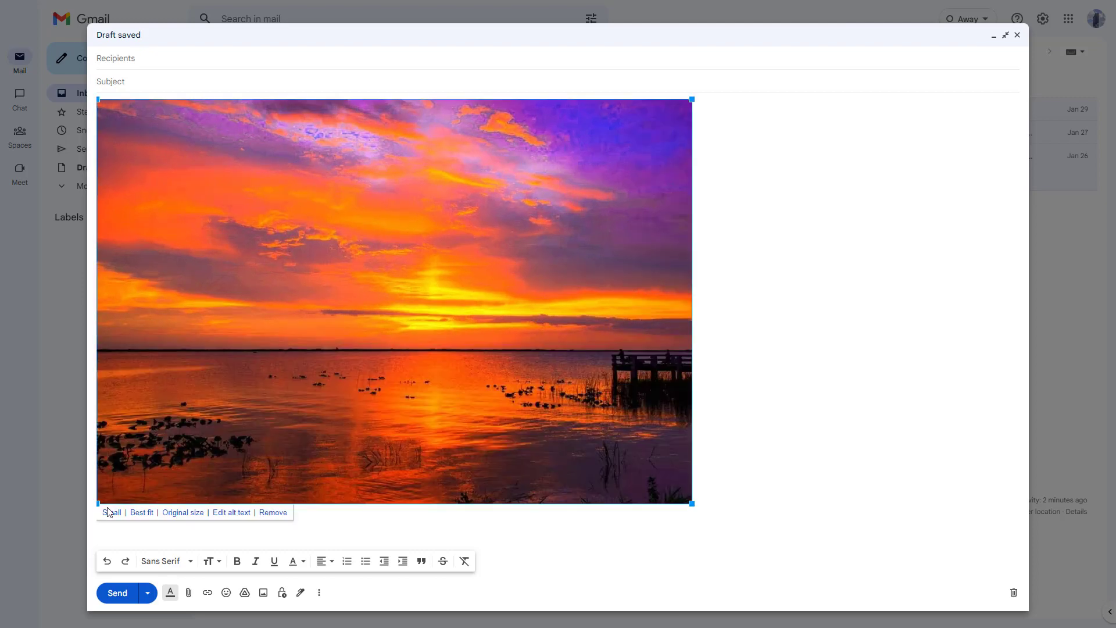
Cycle the photo through Small and Best fit sizes, ending at Original size
left_click(111, 512)
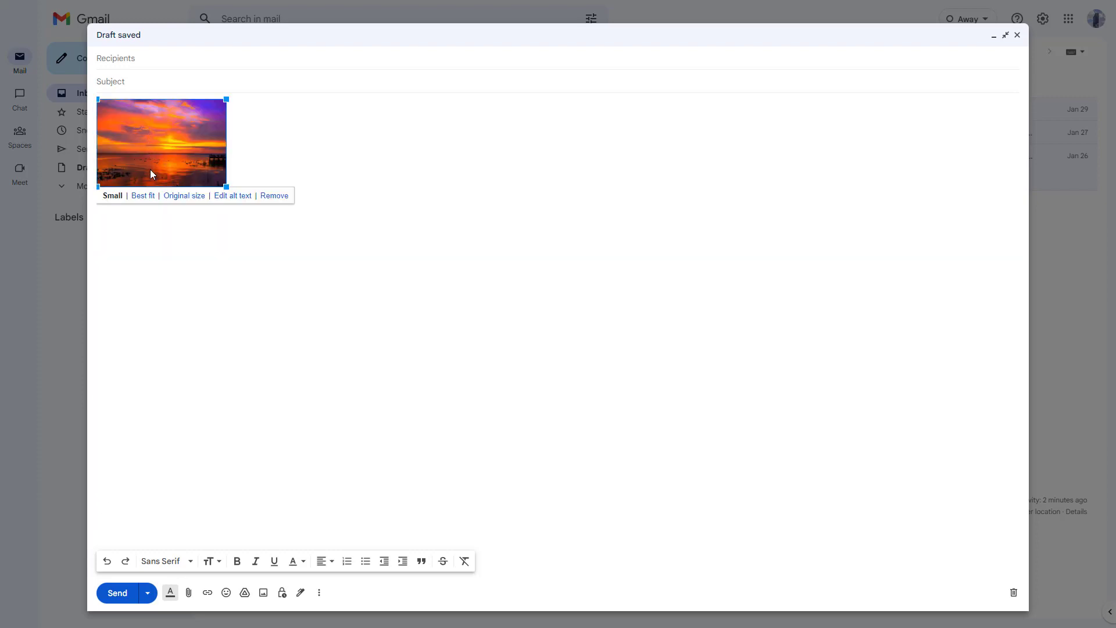
left_click(142, 196)
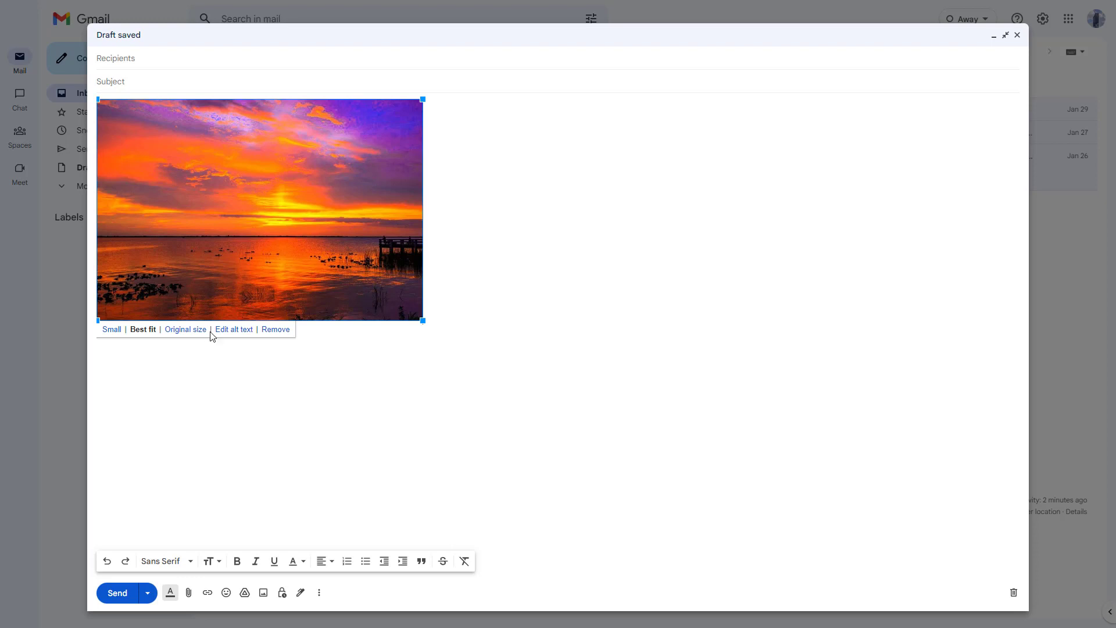
left_click(184, 329)
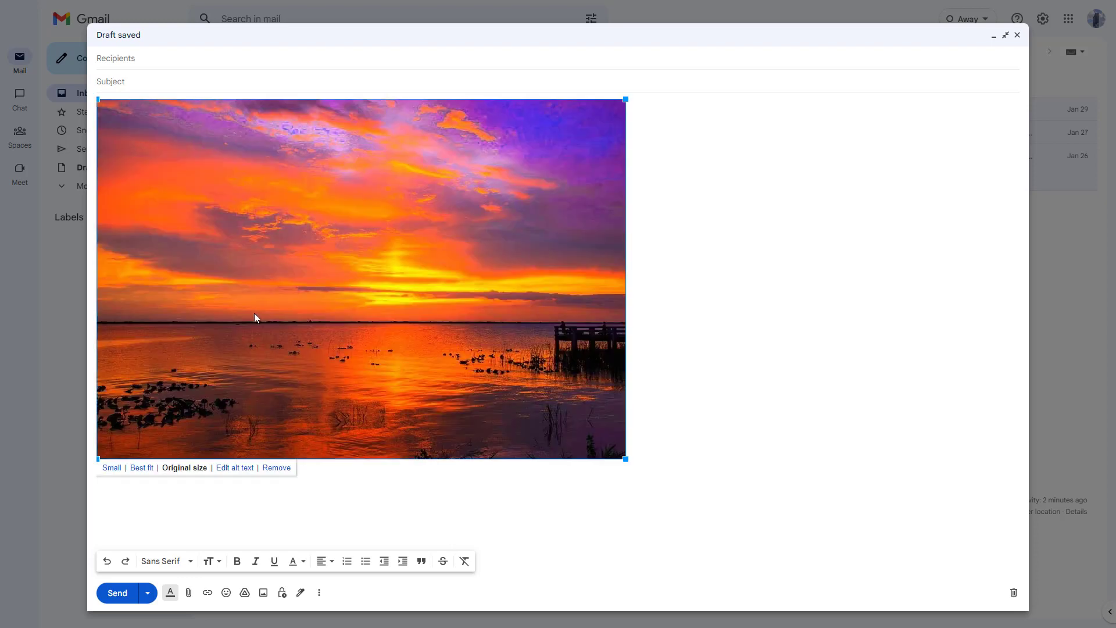
mouse_move(427, 190)
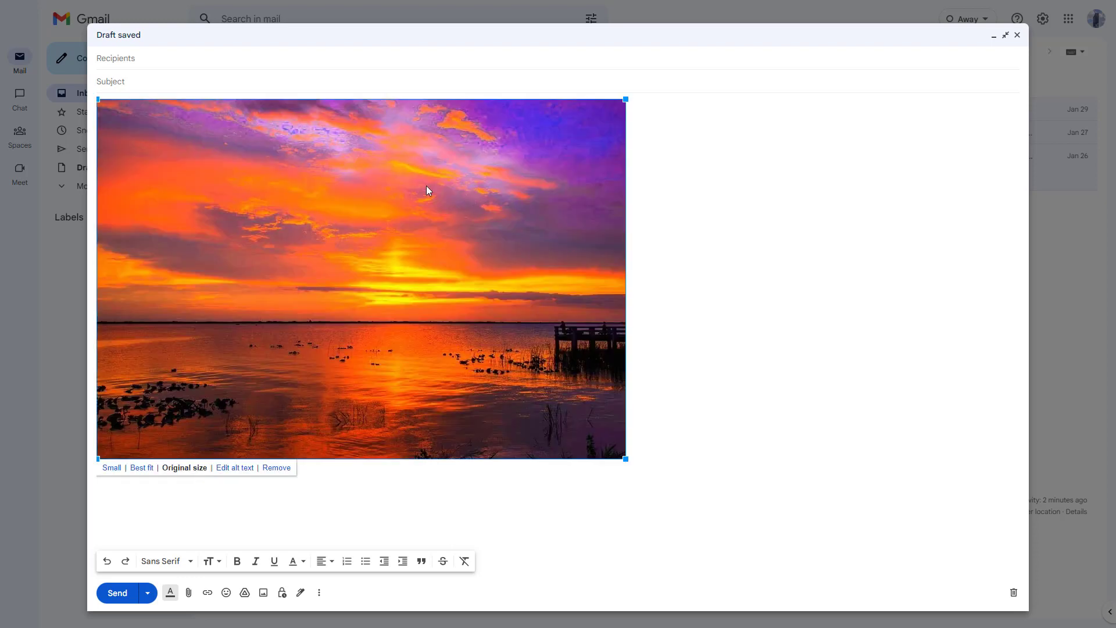
mouse_move(456, 297)
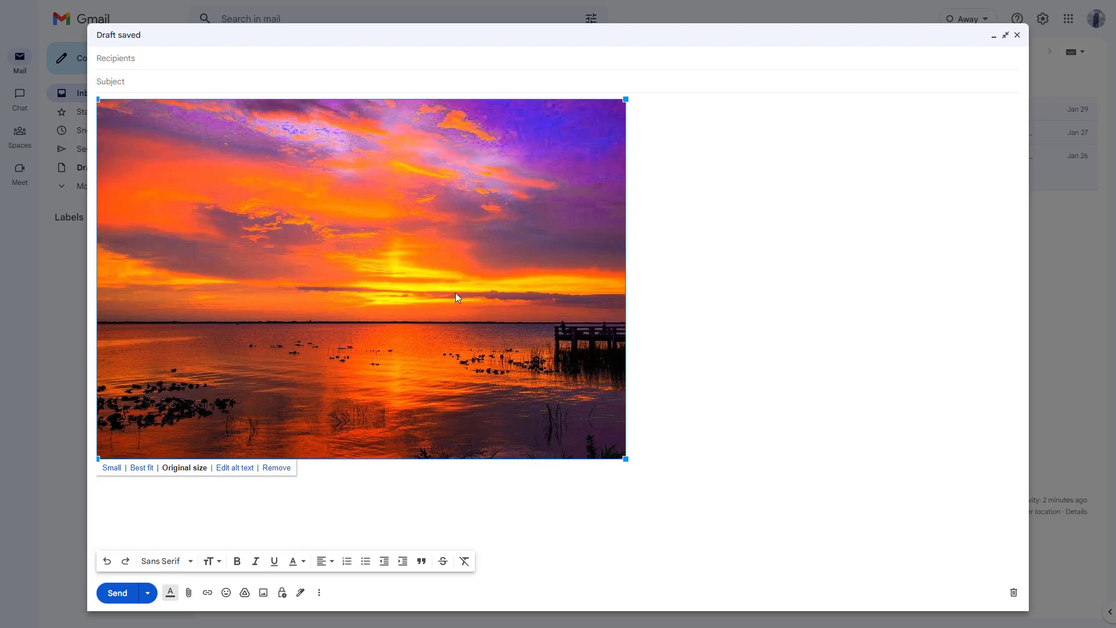
mouse_move(426, 259)
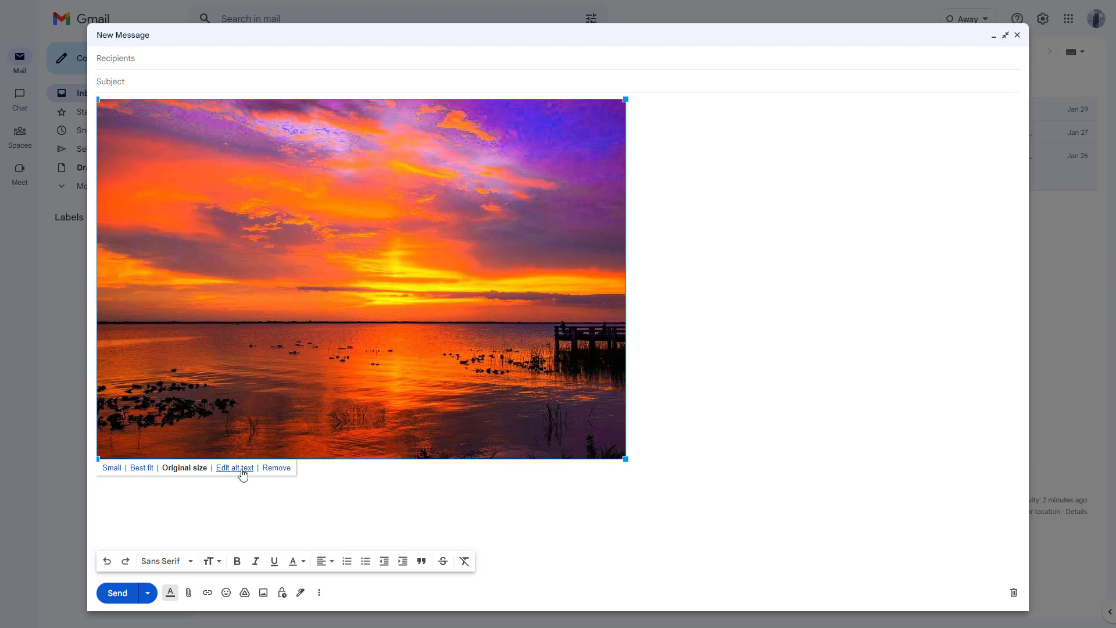
mouse_move(241, 476)
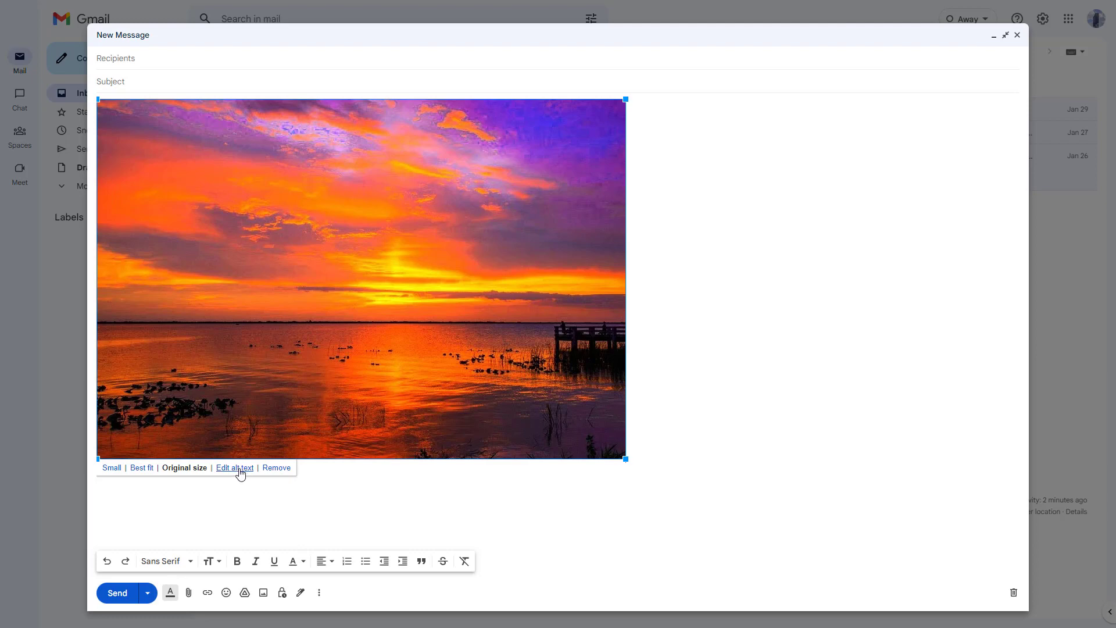
Replace the photo's filename alt text with 'Sunset Ima…' and apply it
left_click(234, 467)
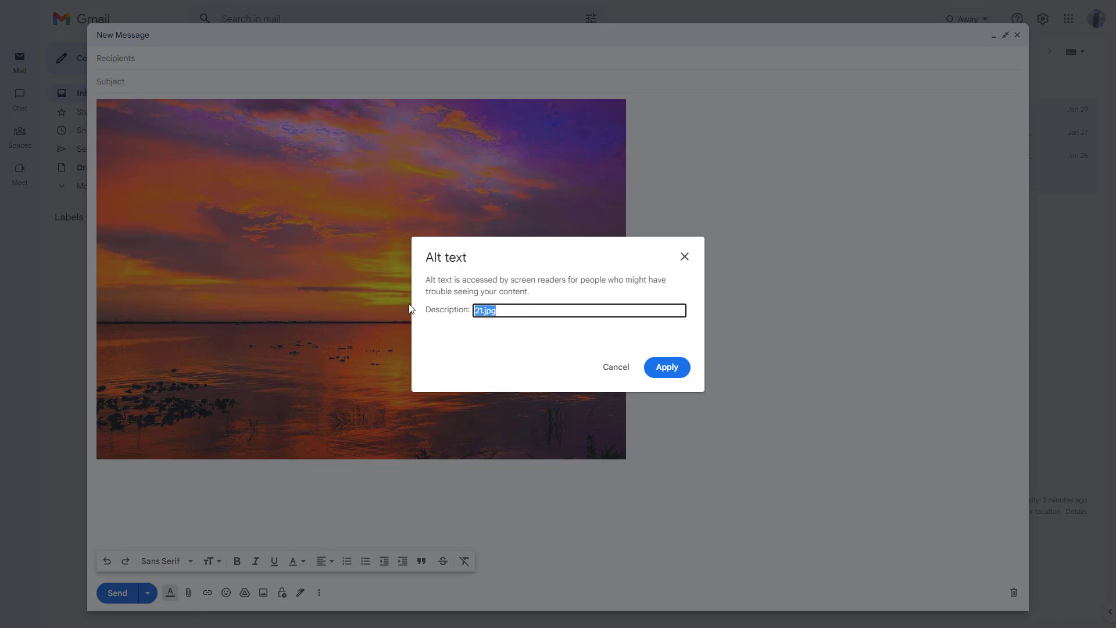
type("S")
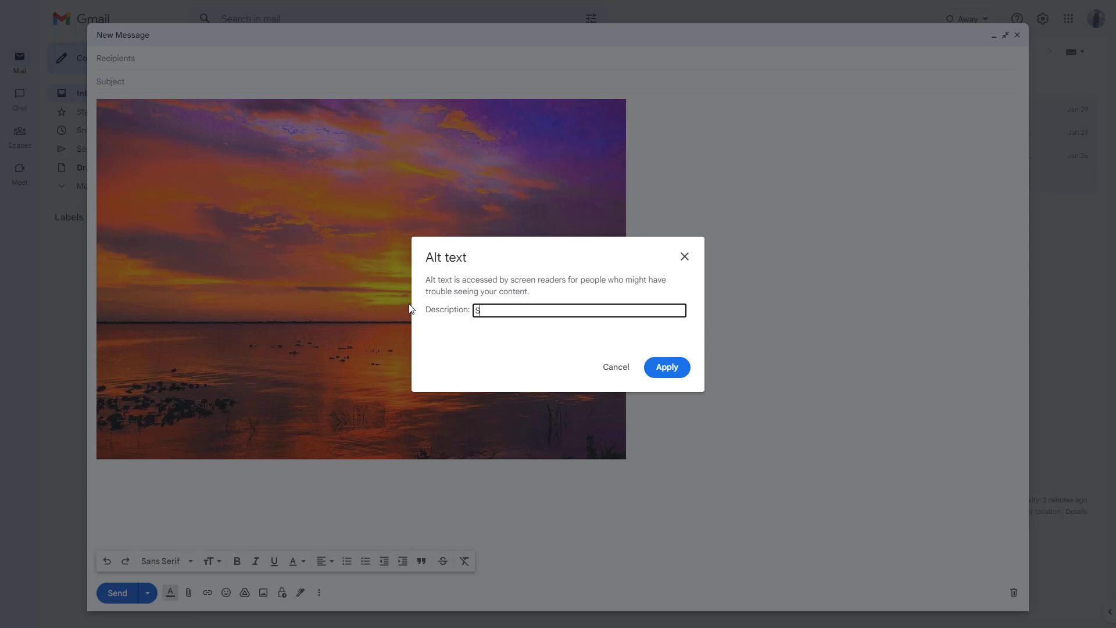
type("unset Ima")
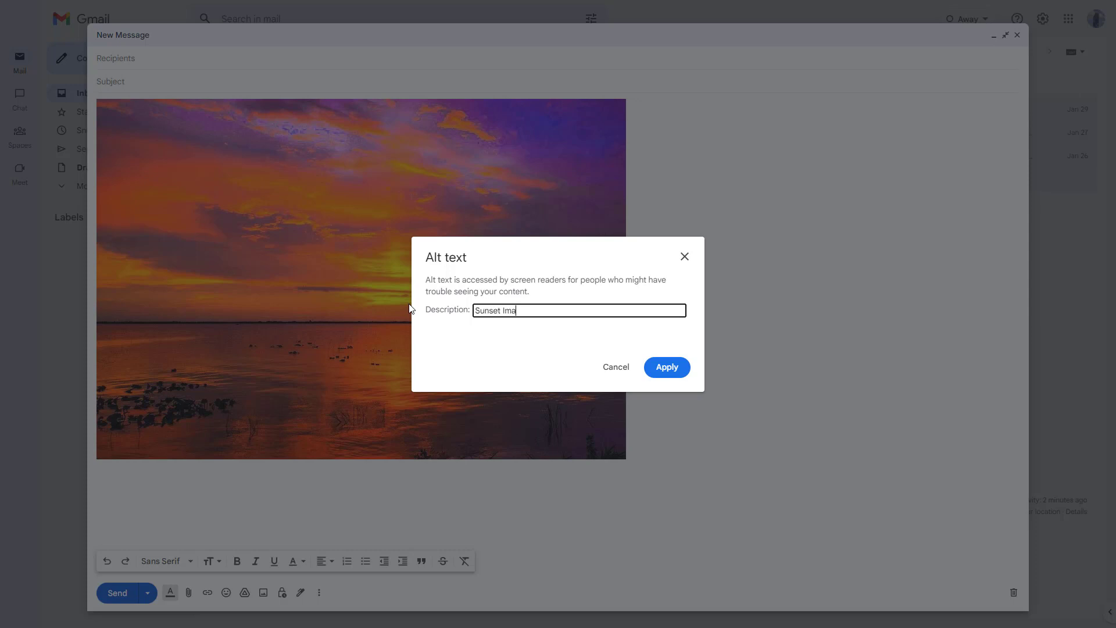
left_click(665, 367)
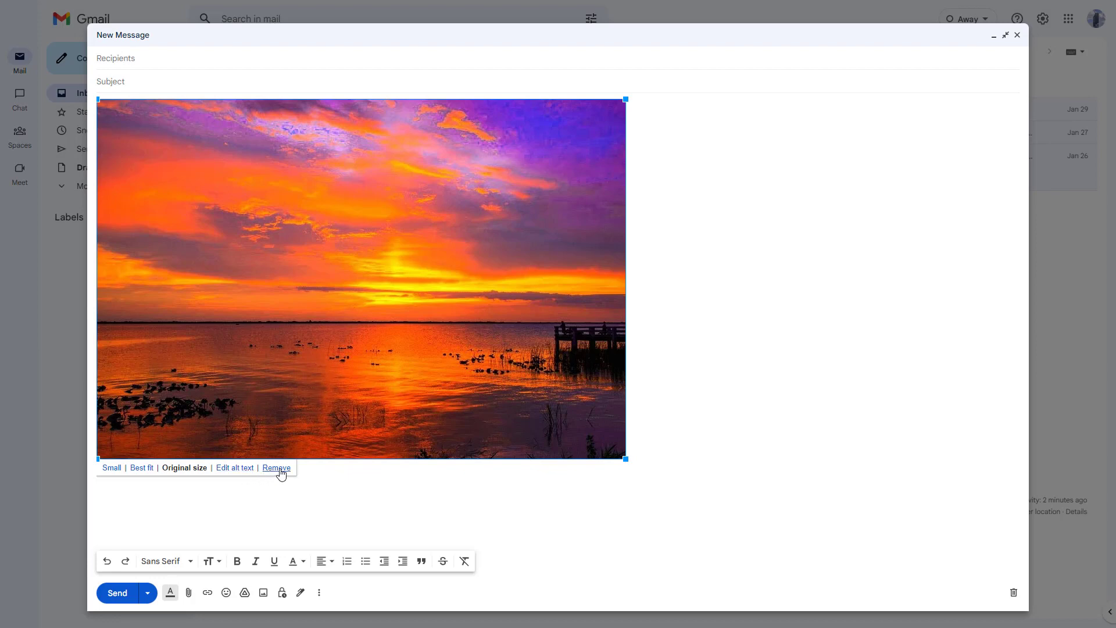
Shrink the sunset photo to a custom size about a third of the message width
left_click(276, 467)
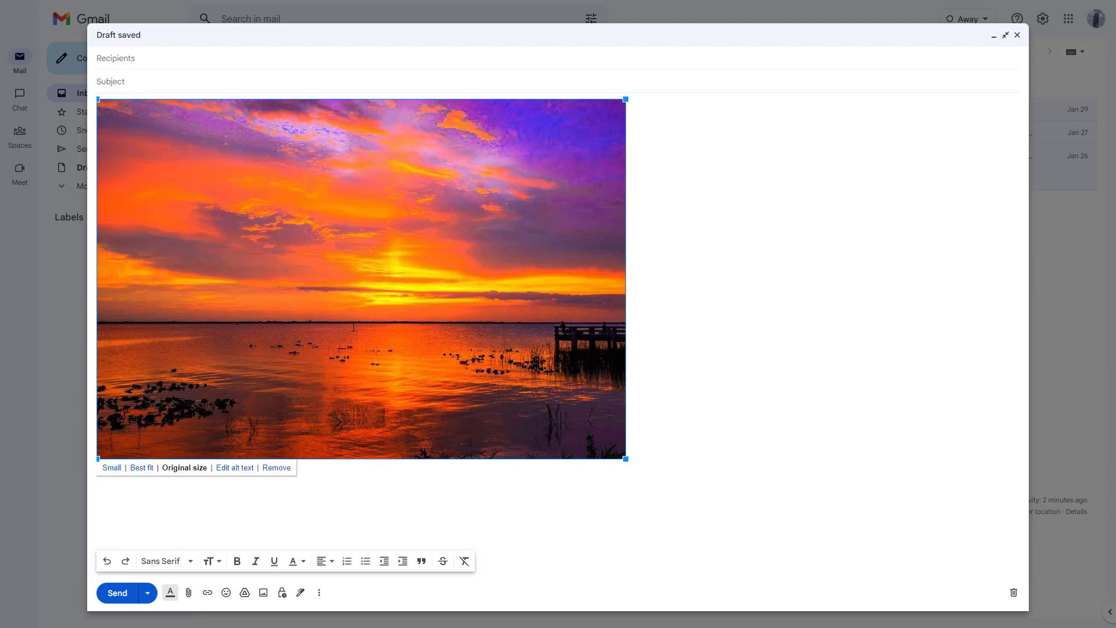
left_click_drag(625, 458, 476, 357)
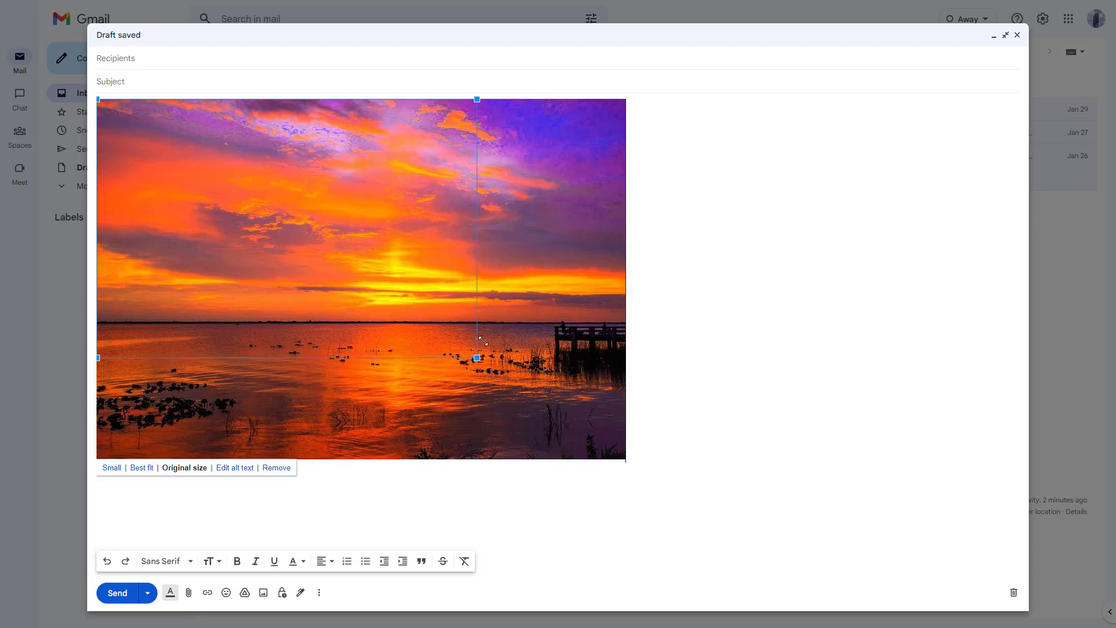
left_click_drag(475, 358, 470, 355)
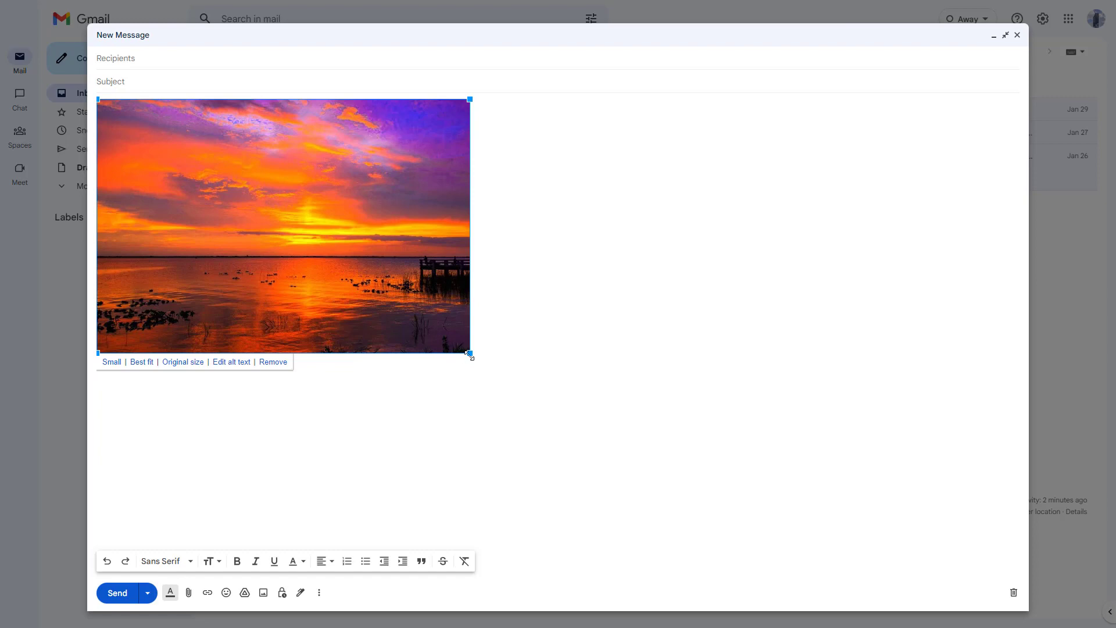